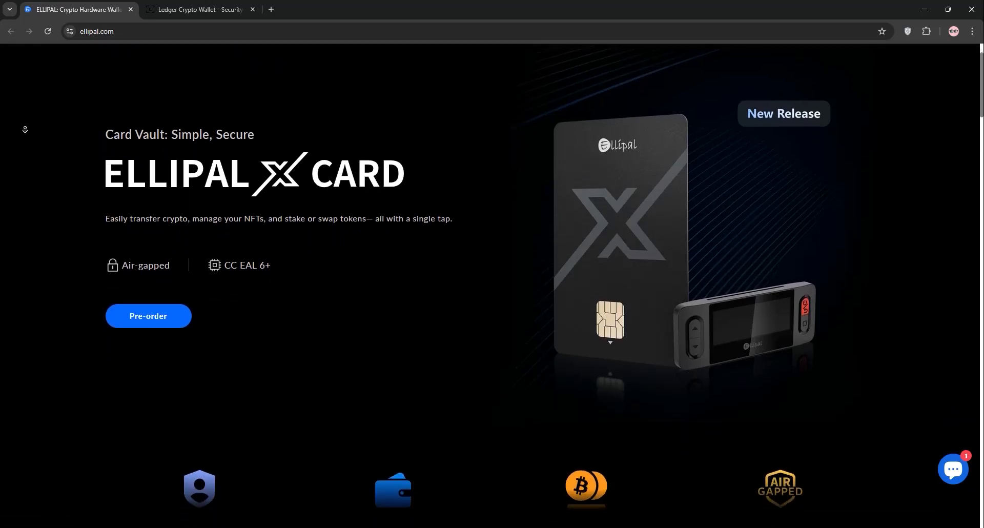
Step: Scroll the ellipal.com homepage past coins, testimonials, FAQ and newsletter down to the footer
scroll(down, 3)
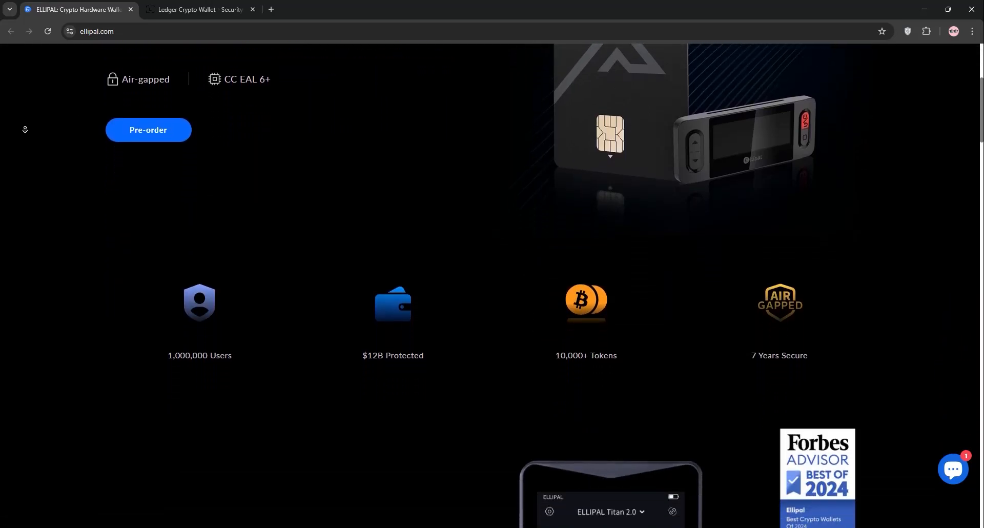
scroll(down, 3)
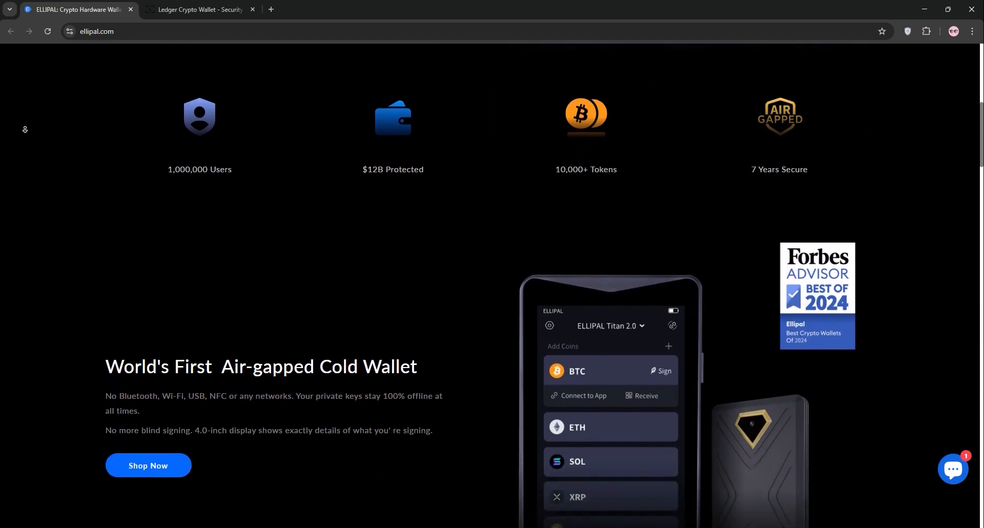
scroll(down, 3)
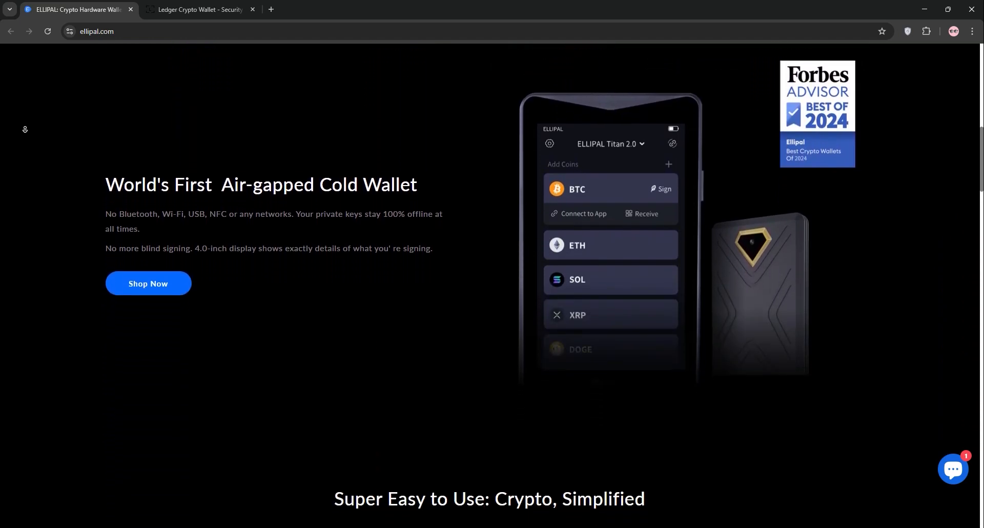
scroll(down, 3)
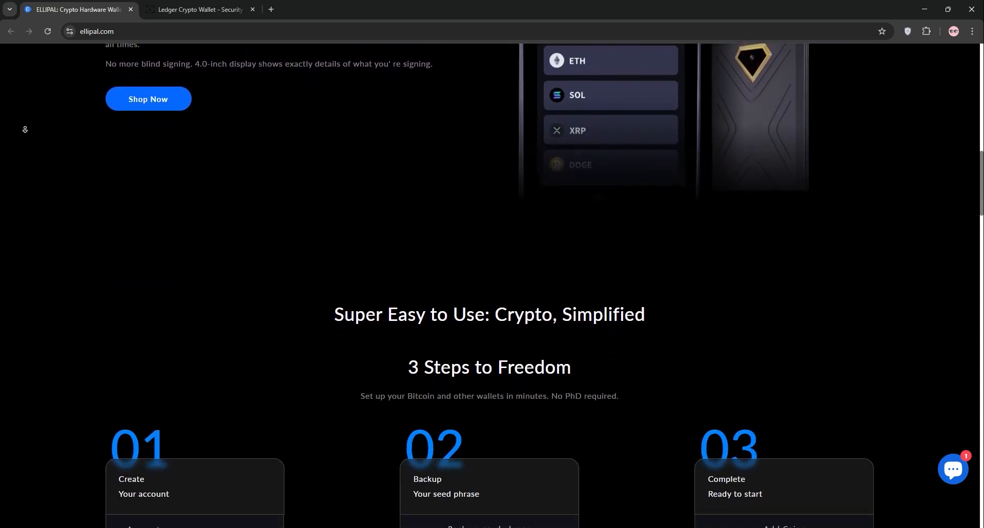
scroll(down, 3)
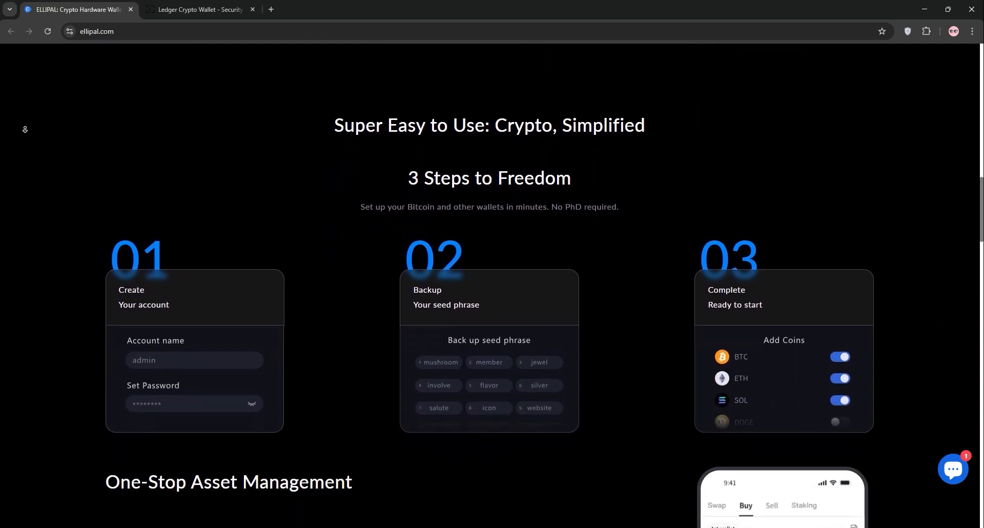
scroll(down, 3)
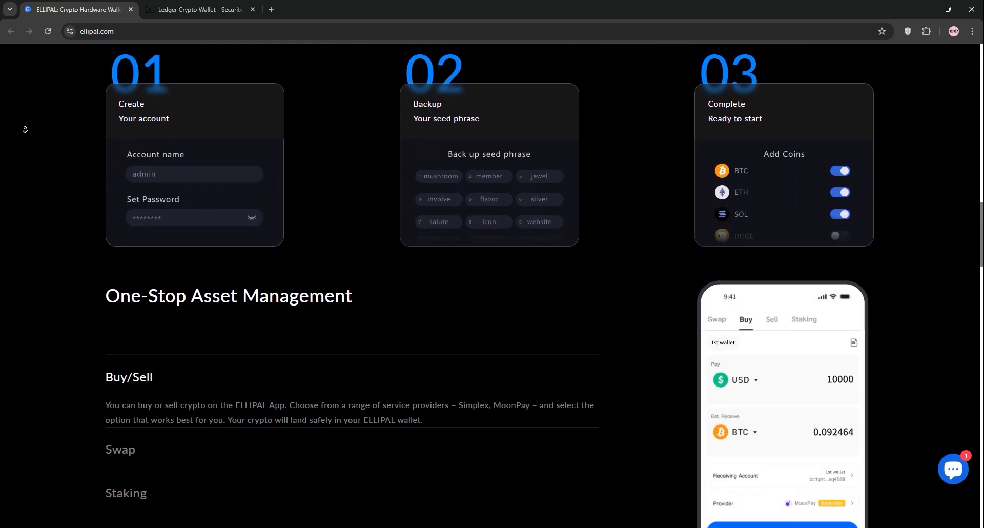
scroll(down, 3)
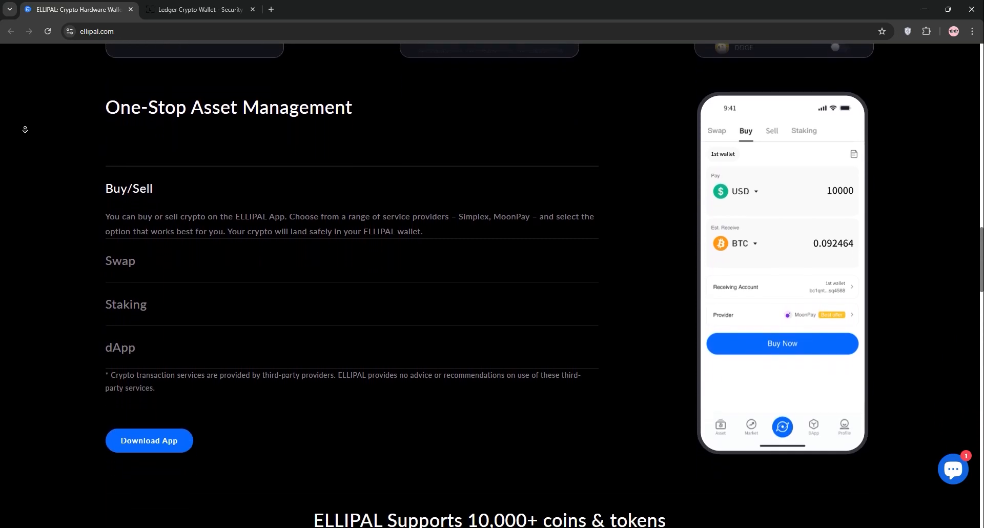
scroll(down, 3)
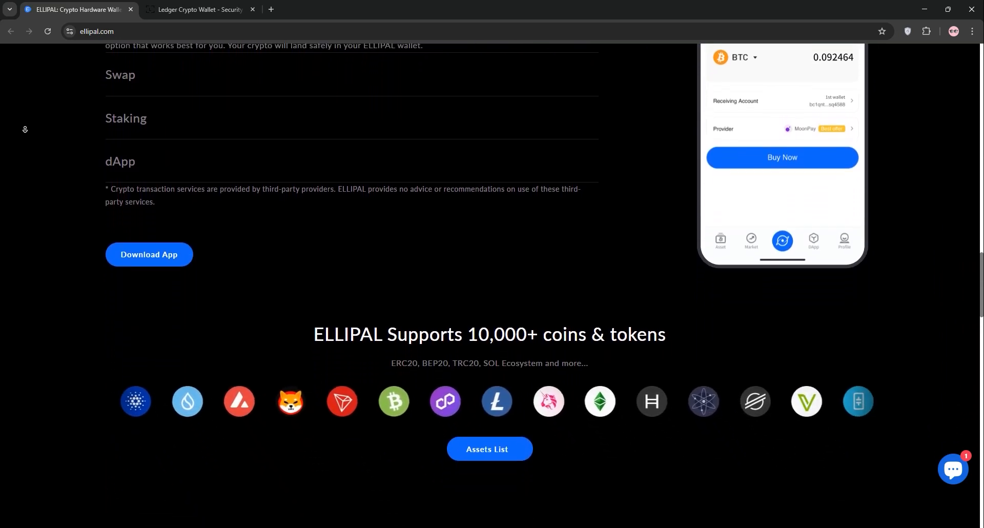
scroll(down, 3)
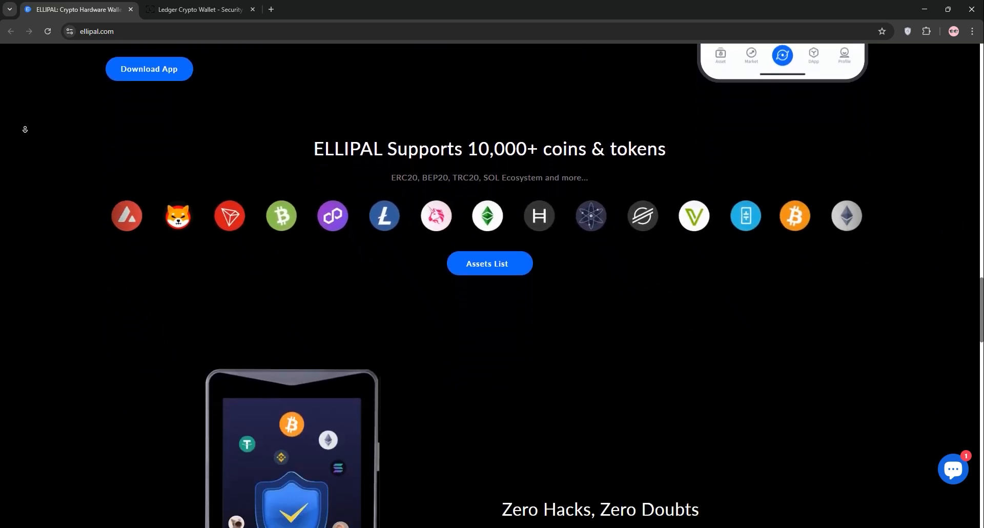
scroll(down, 3)
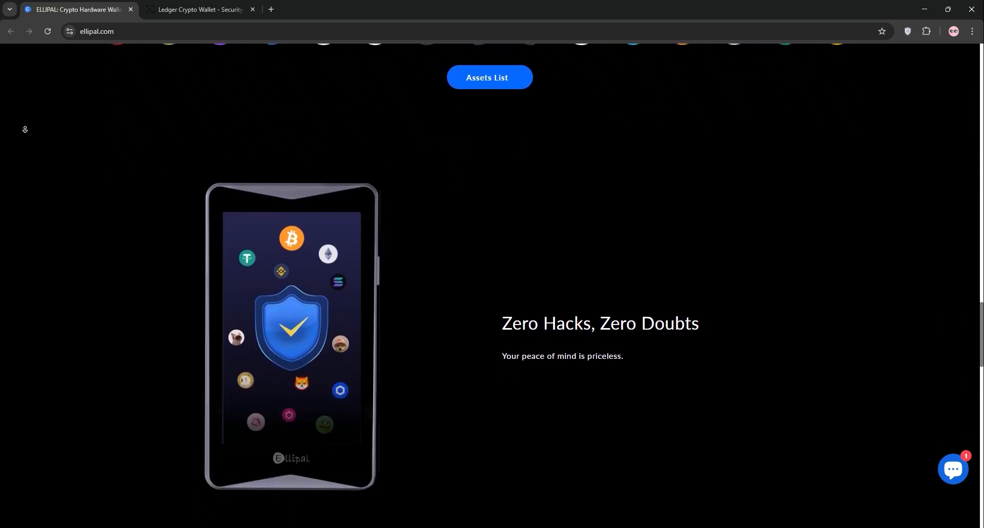
scroll(down, 3)
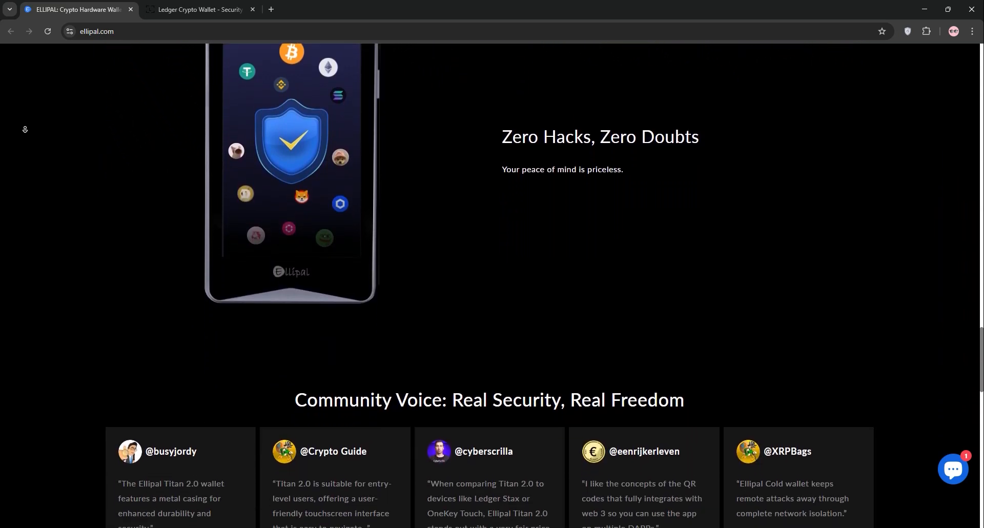
scroll(down, 3)
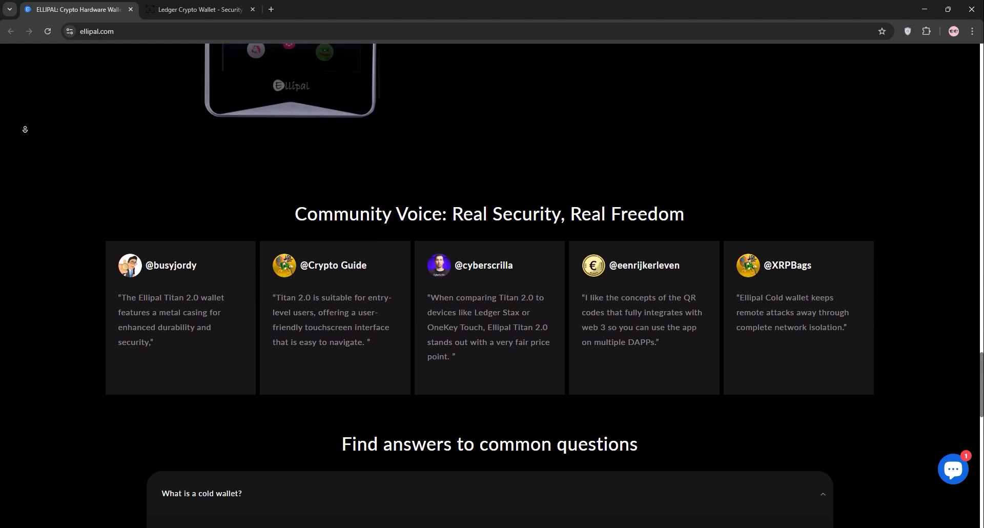
scroll(down, 3)
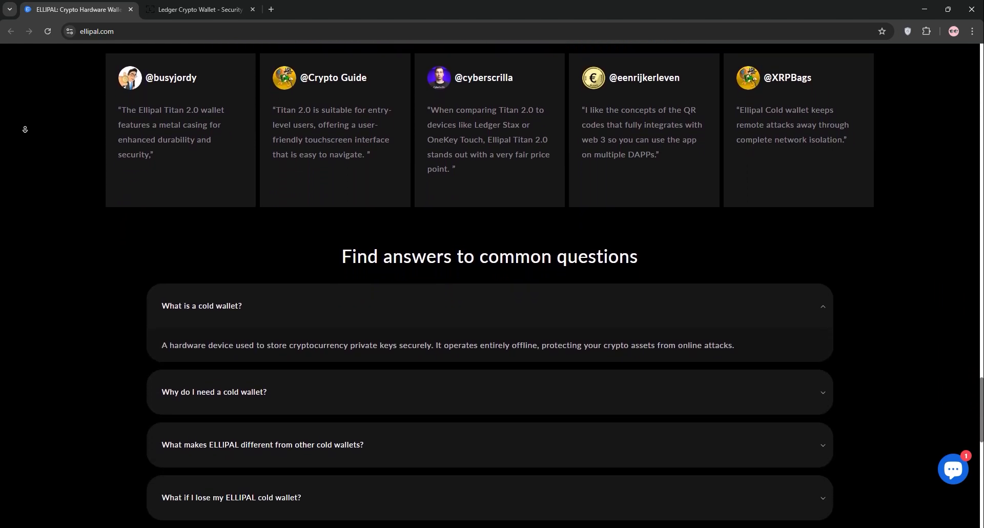
scroll(down, 3)
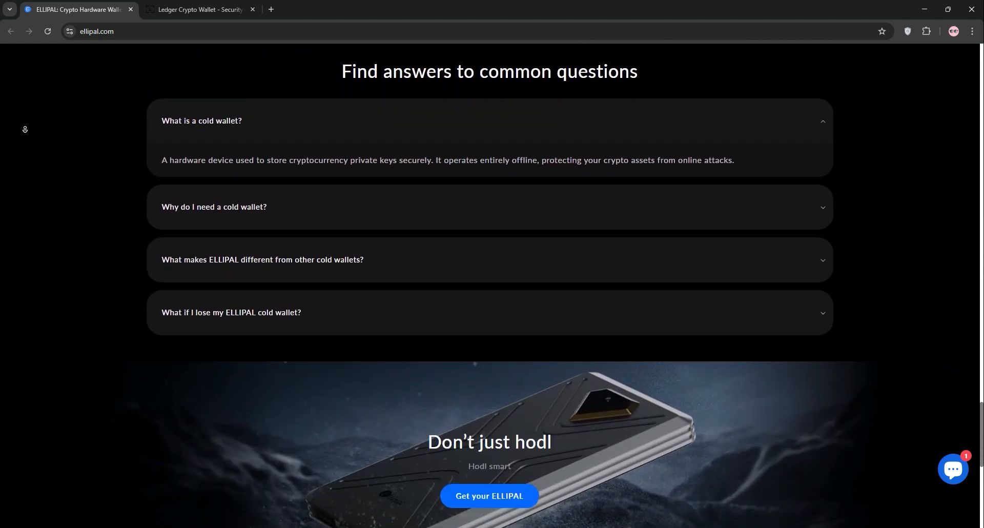
scroll(down, 3)
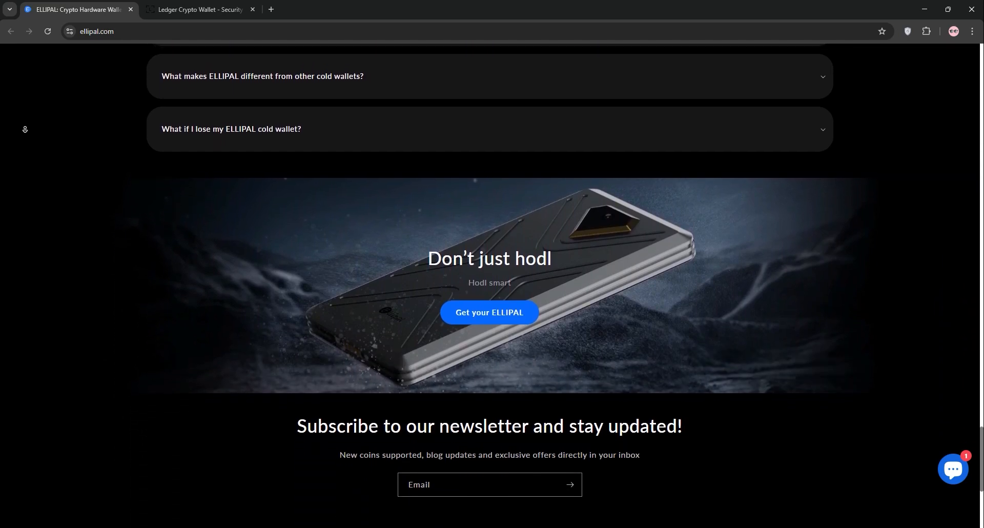
scroll(down, 3)
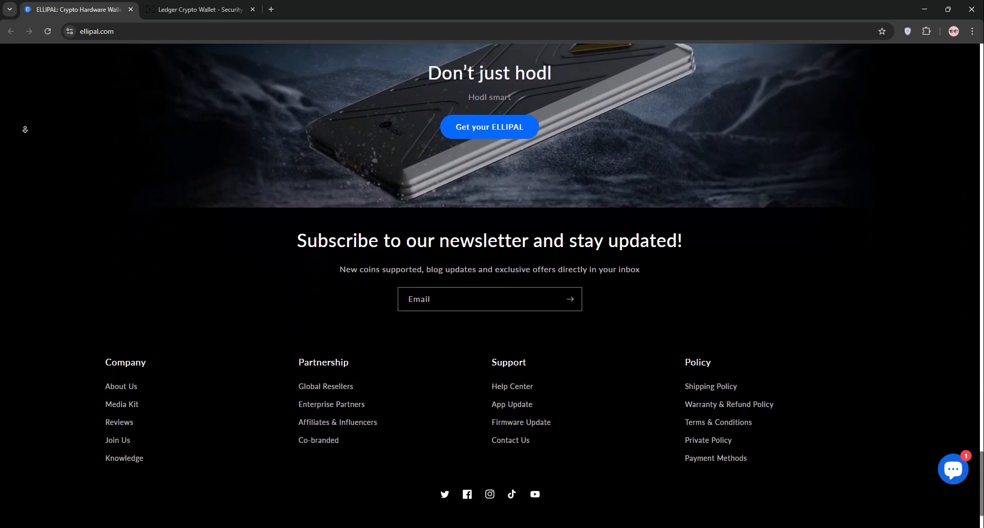
Step: Switch to the Ledger tab and scroll ledger.com down to its footer
click(200, 9)
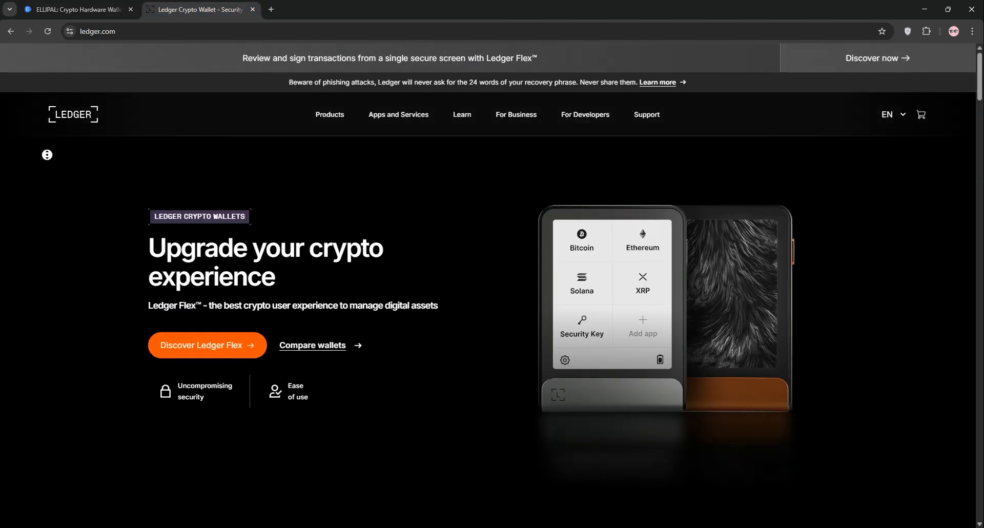
scroll(down, 3)
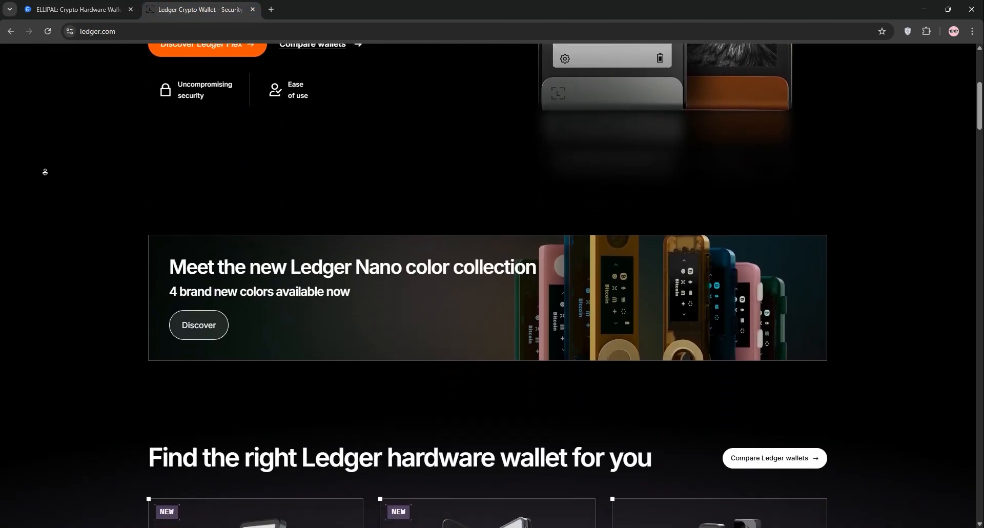
scroll(down, 3)
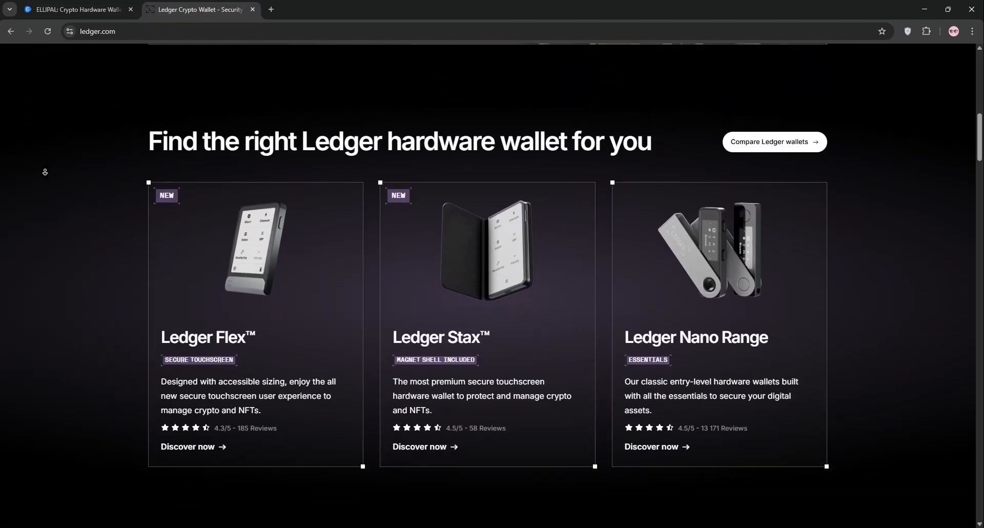
scroll(down, 3)
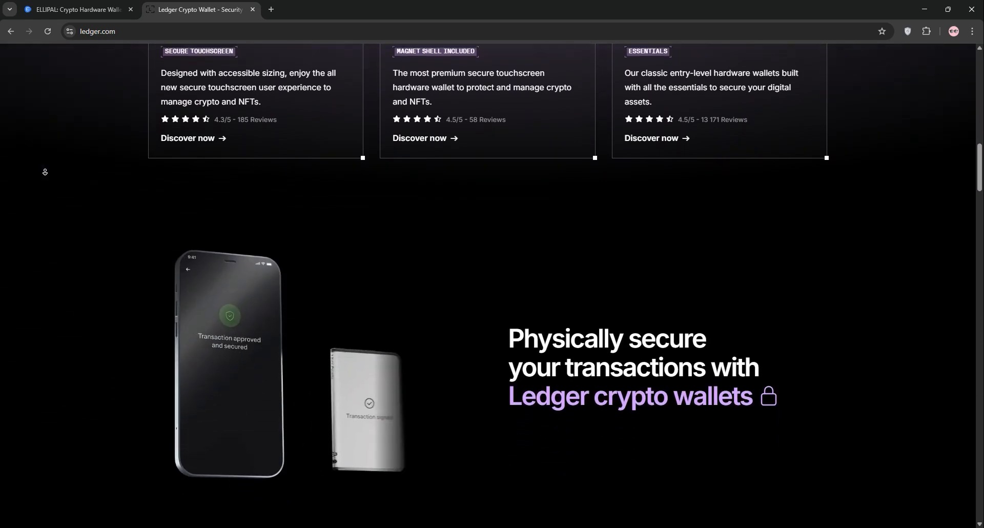
scroll(down, 3)
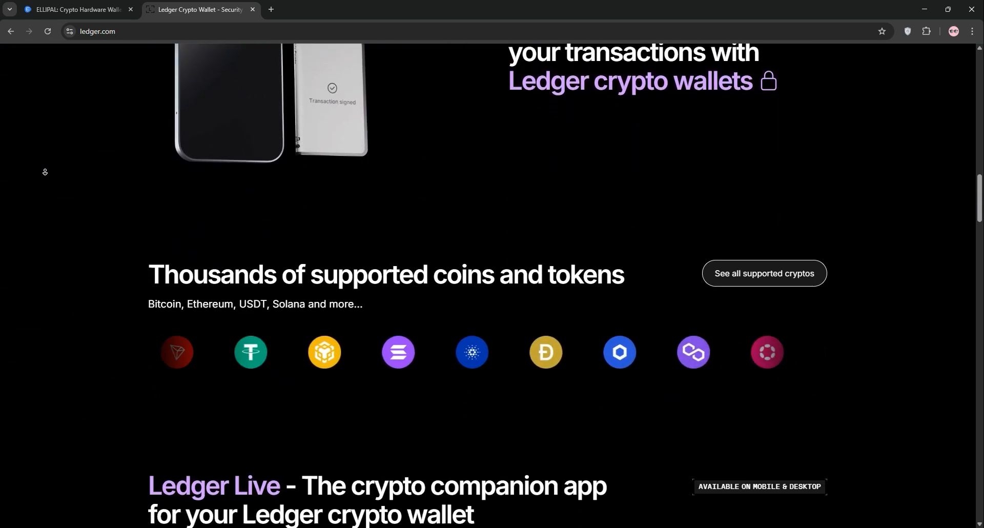
scroll(down, 3)
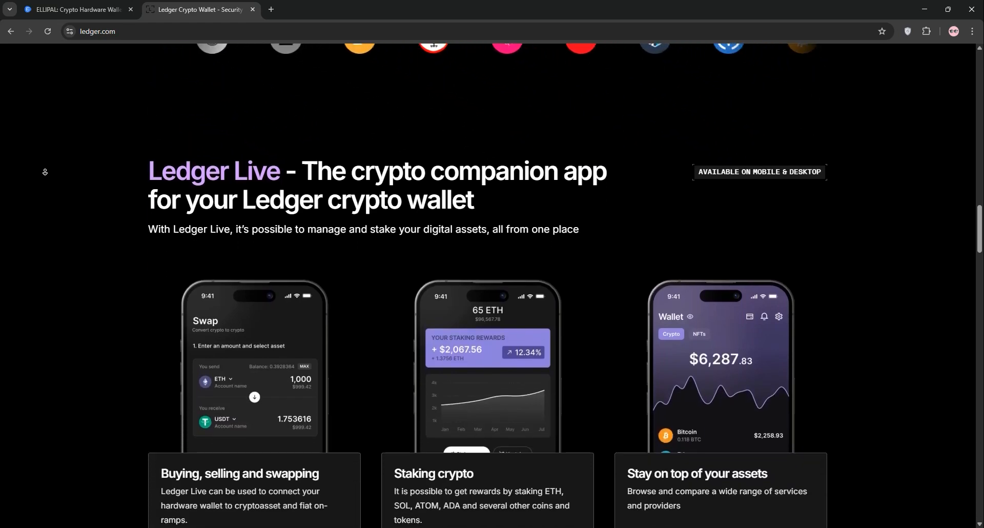
scroll(down, 3)
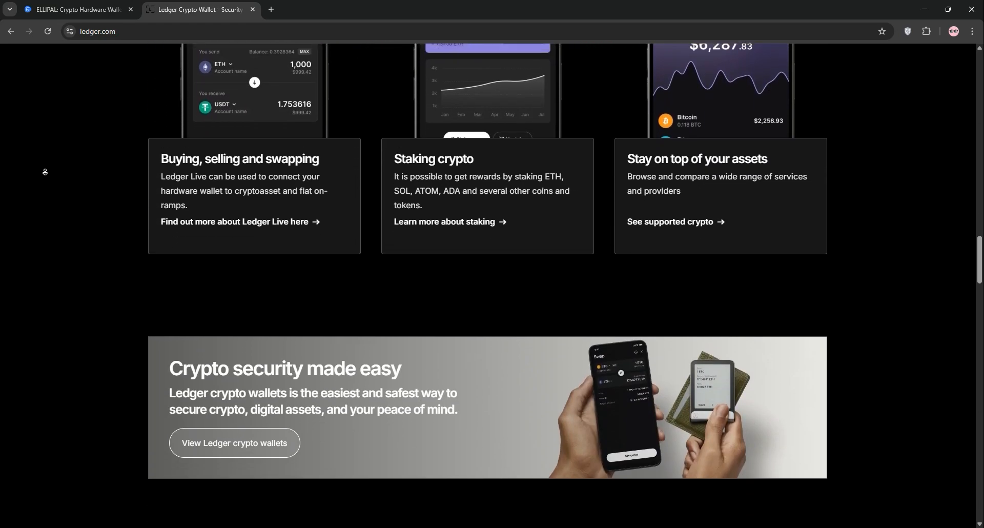
scroll(down, 3)
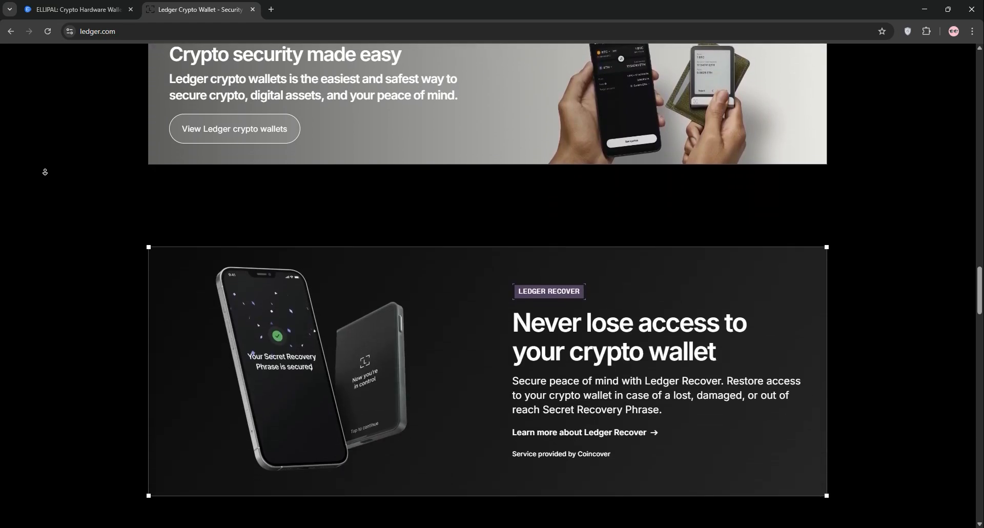
scroll(down, 3)
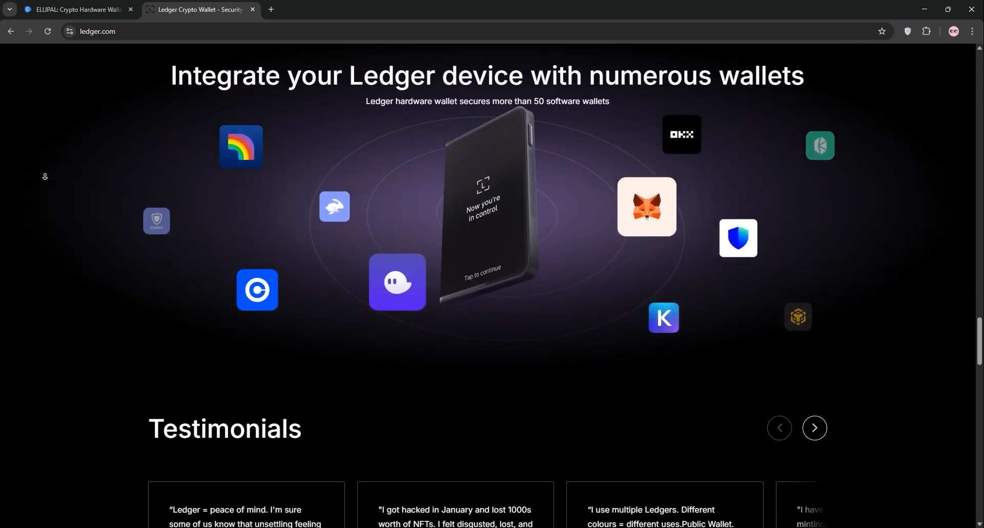
scroll(down, 3)
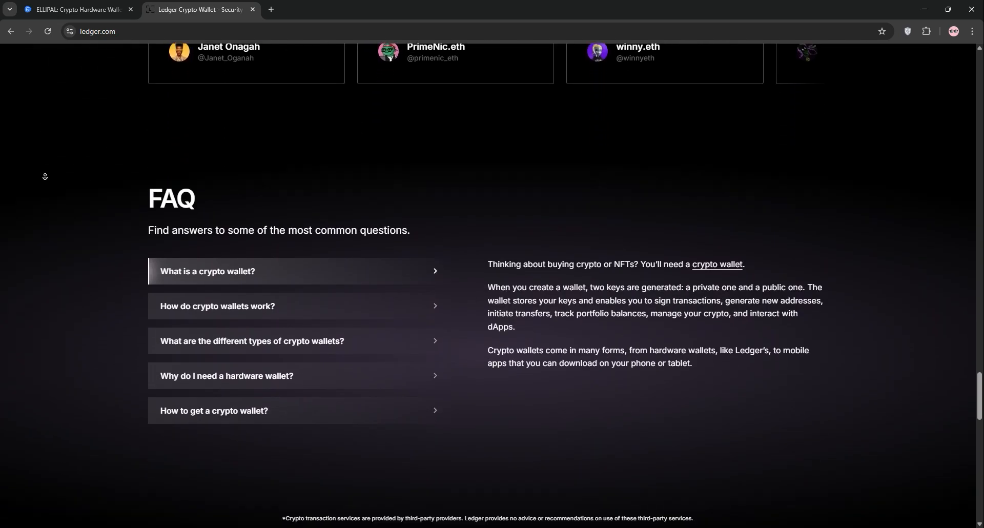
scroll(down, 3)
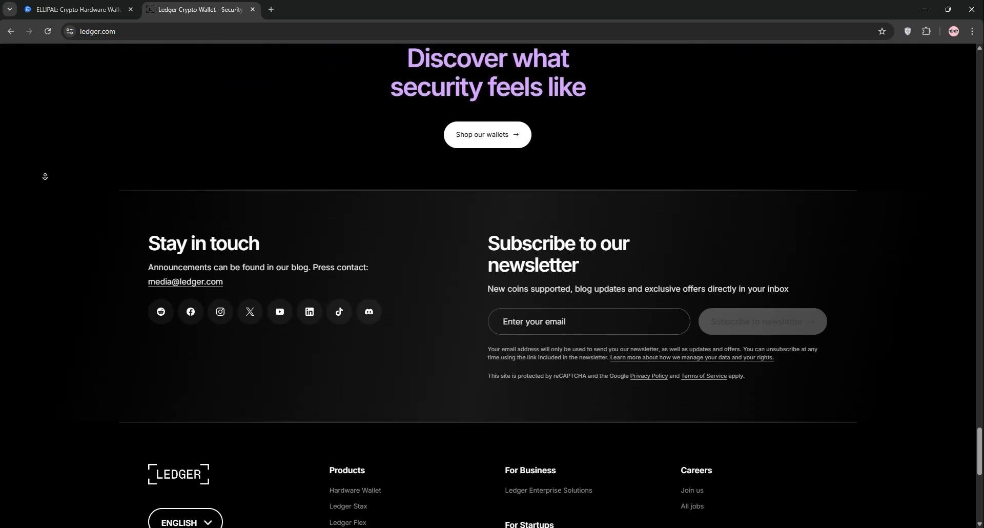
Step: Switch to the Canva whiteboard comparing Ellipal Titan 2.0 and Ledger Flex
click(201, 10)
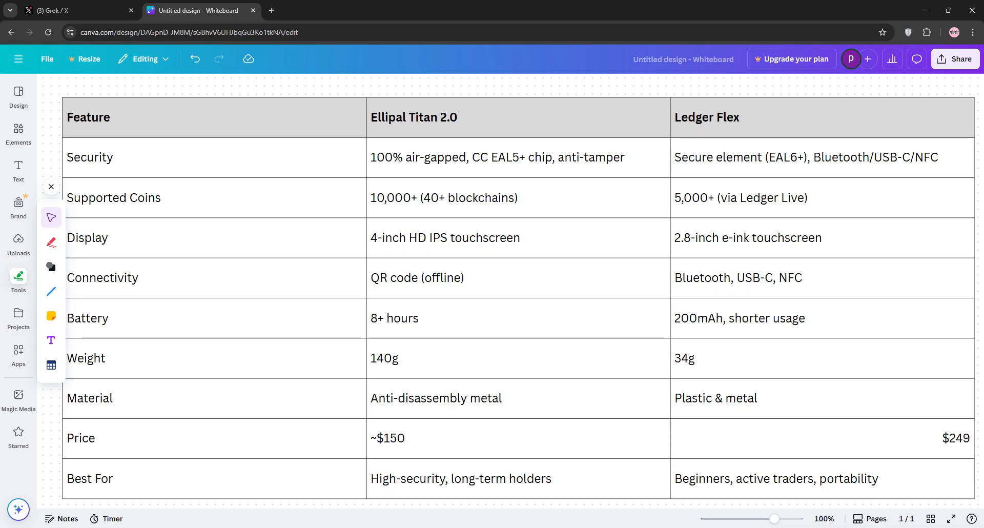